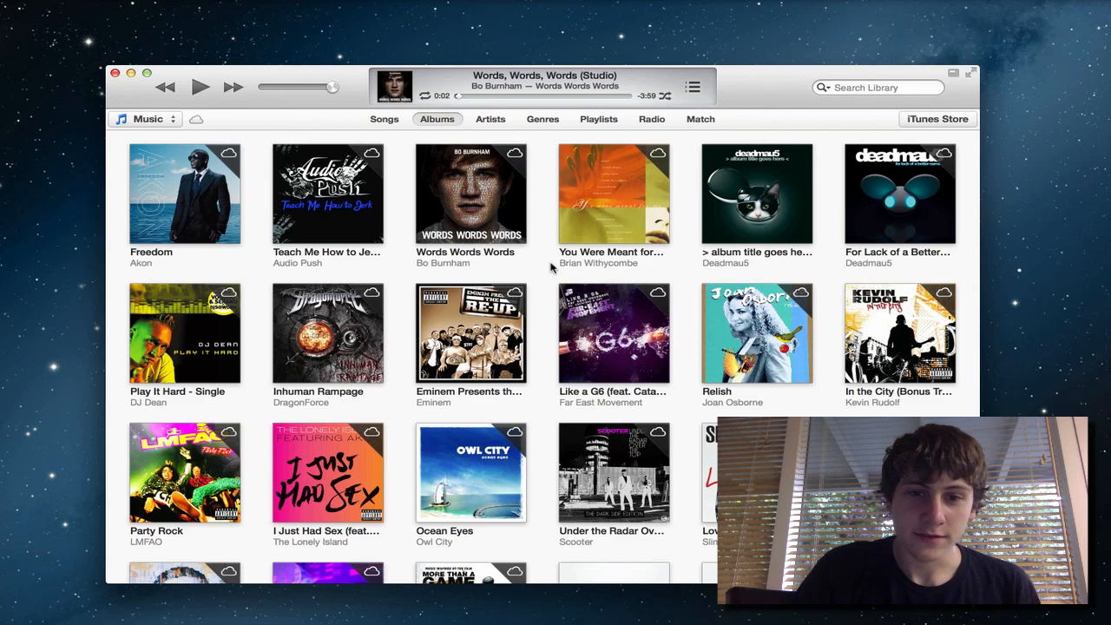
- Expand the Words Words Words album, then show the music library as a song list
scroll(down, 3)
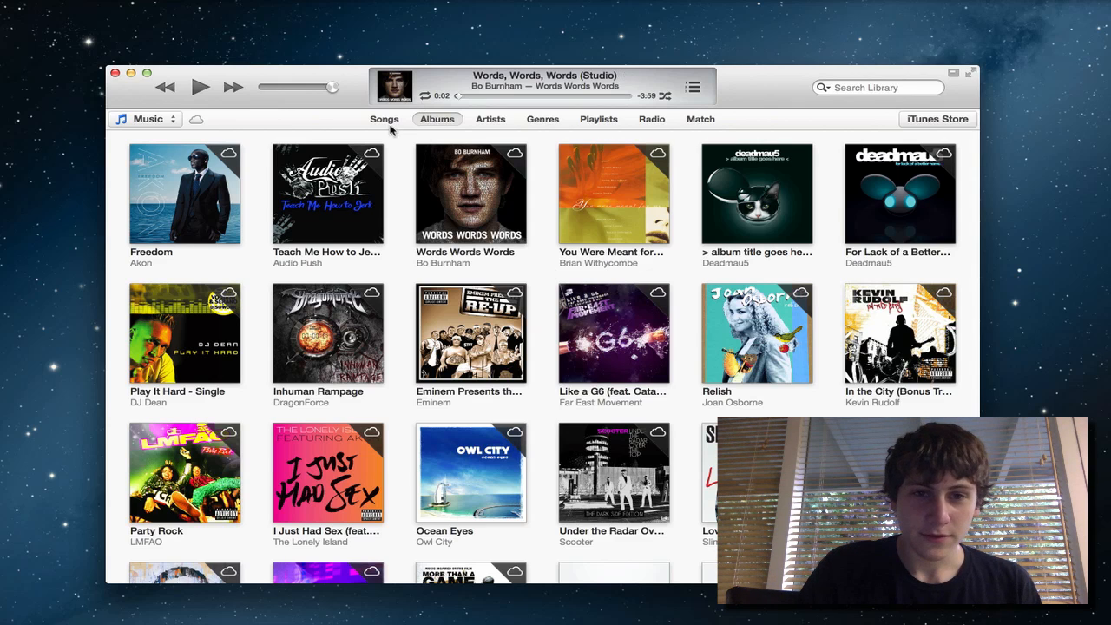
scroll(down, 3)
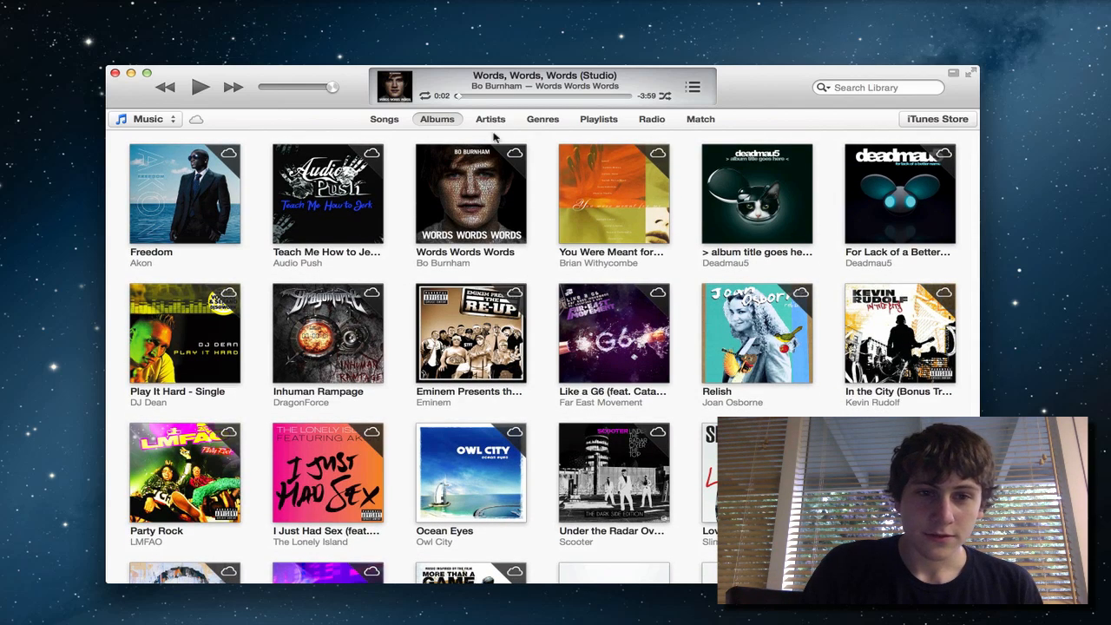
mouse_move(548, 198)
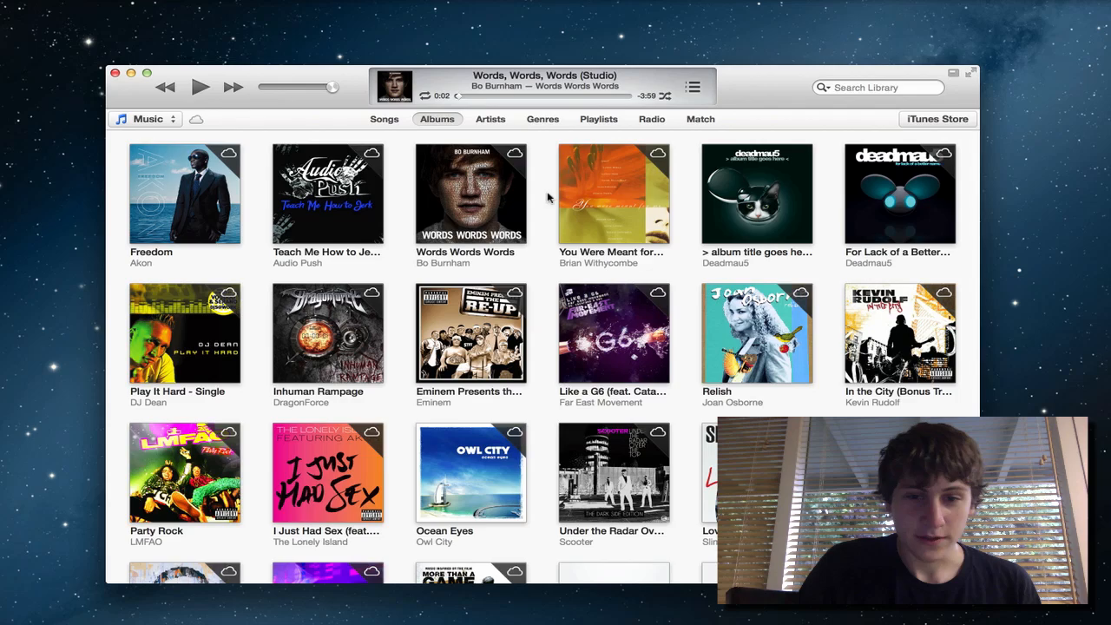
scroll(down, 3)
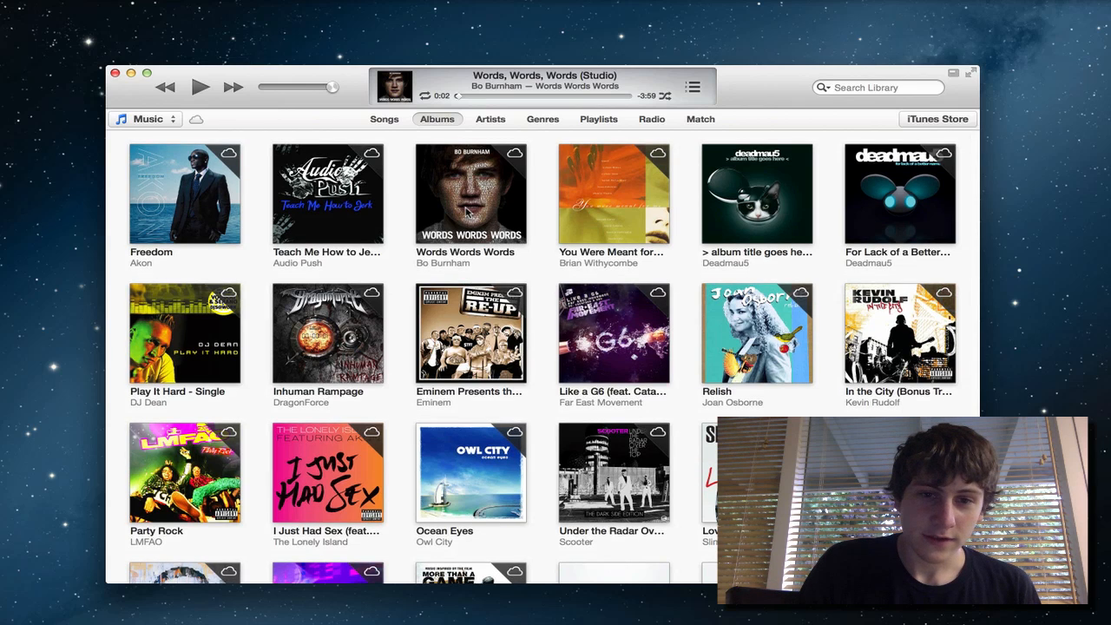
click(469, 192)
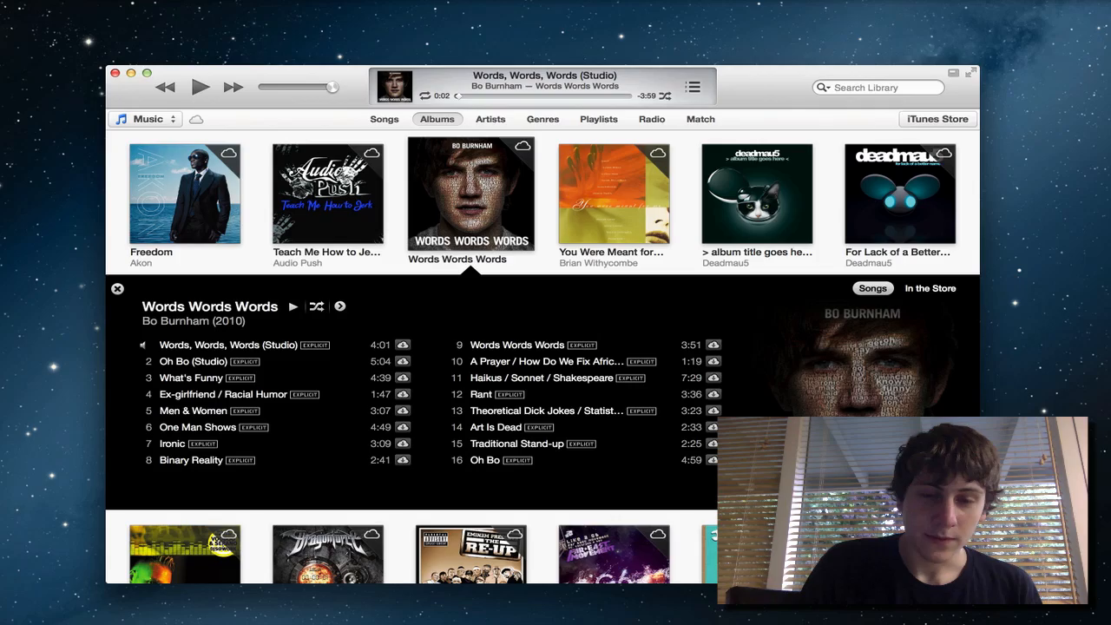
click(385, 118)
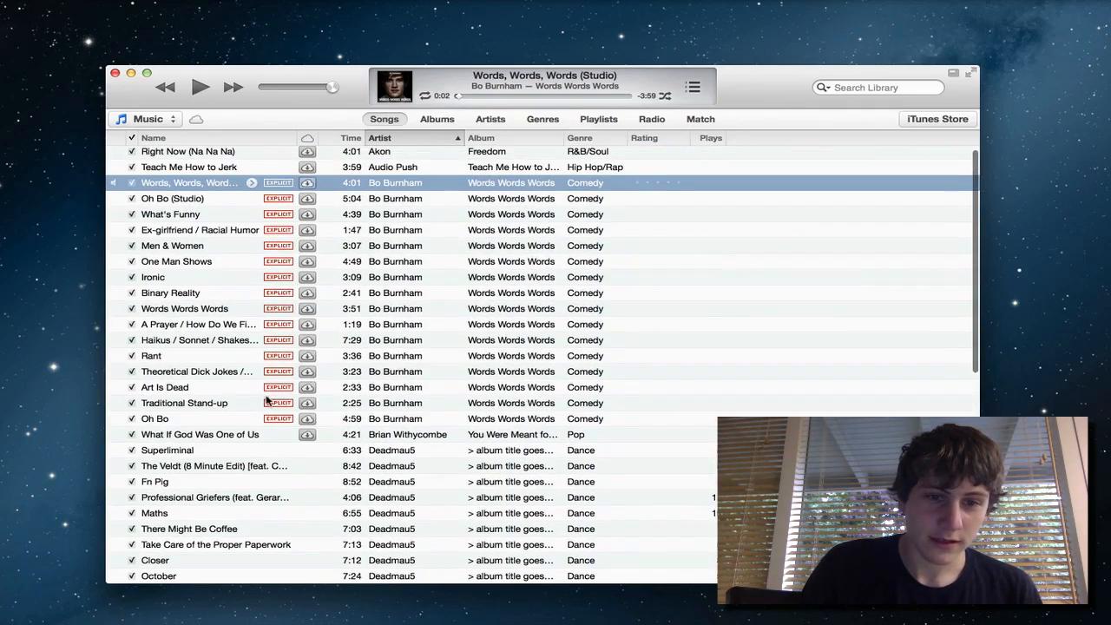
scroll(down, 3)
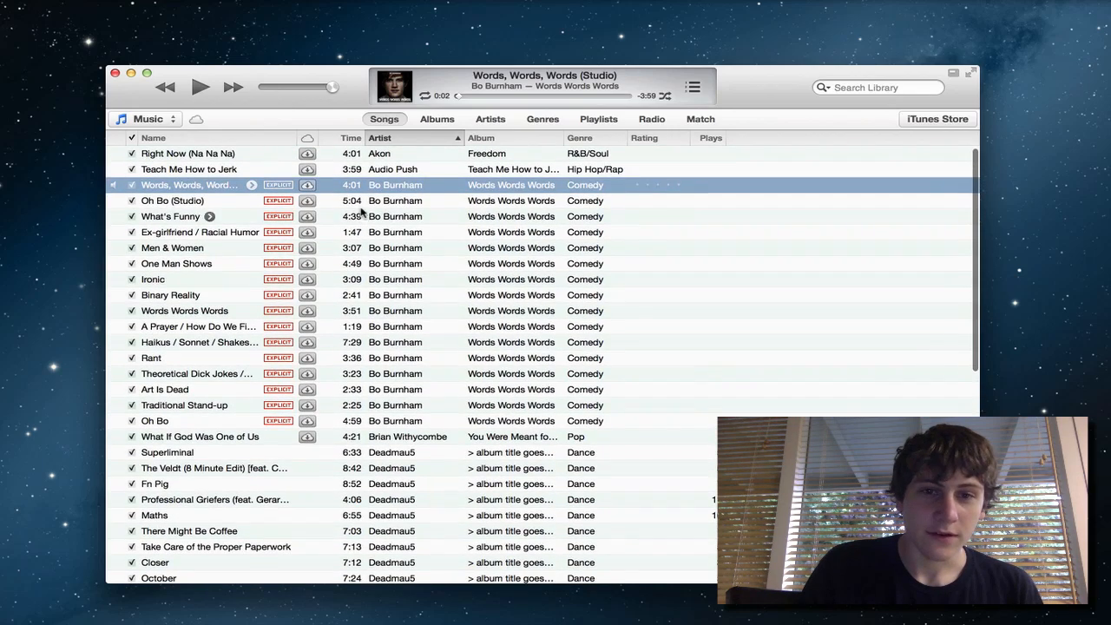
- Switch to the Apps library and filter it to iPod Games, then iPad apps
click(148, 118)
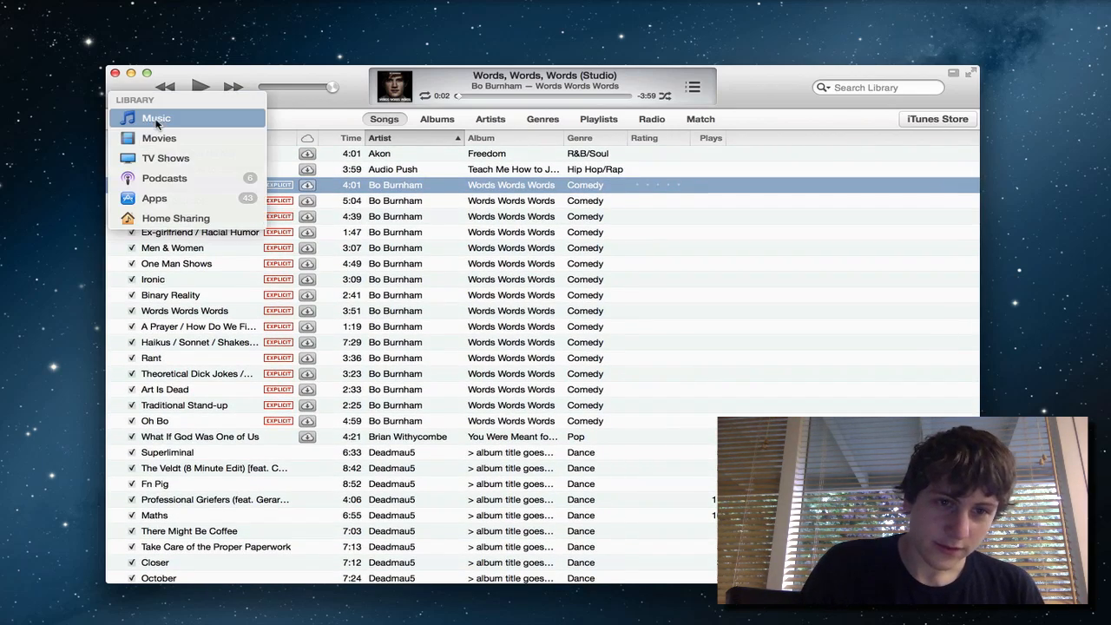
mouse_move(160, 138)
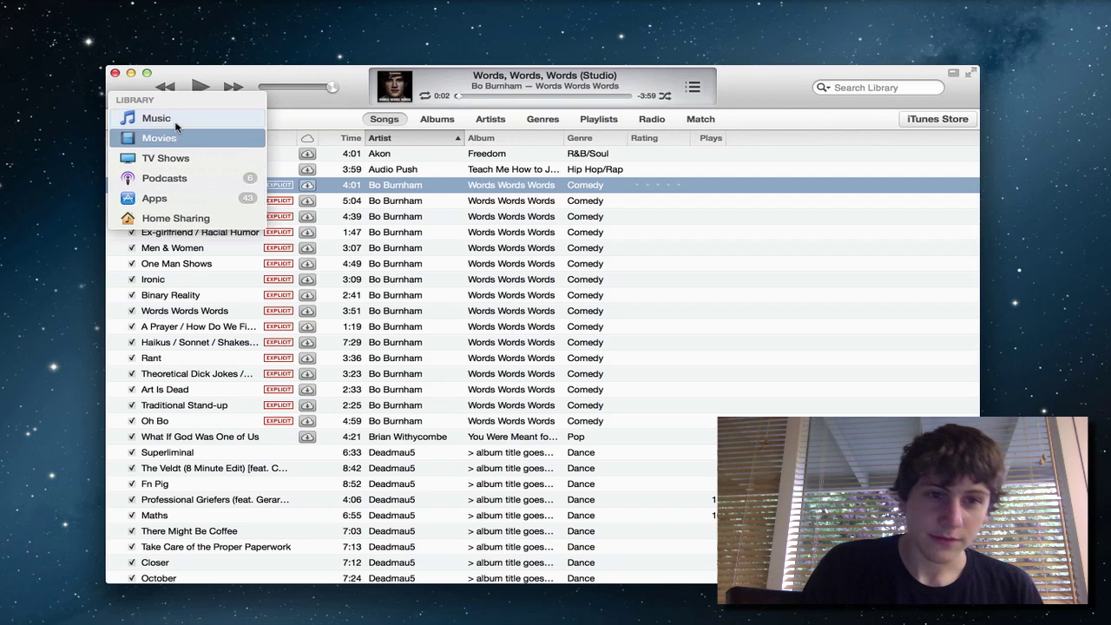
mouse_move(156, 197)
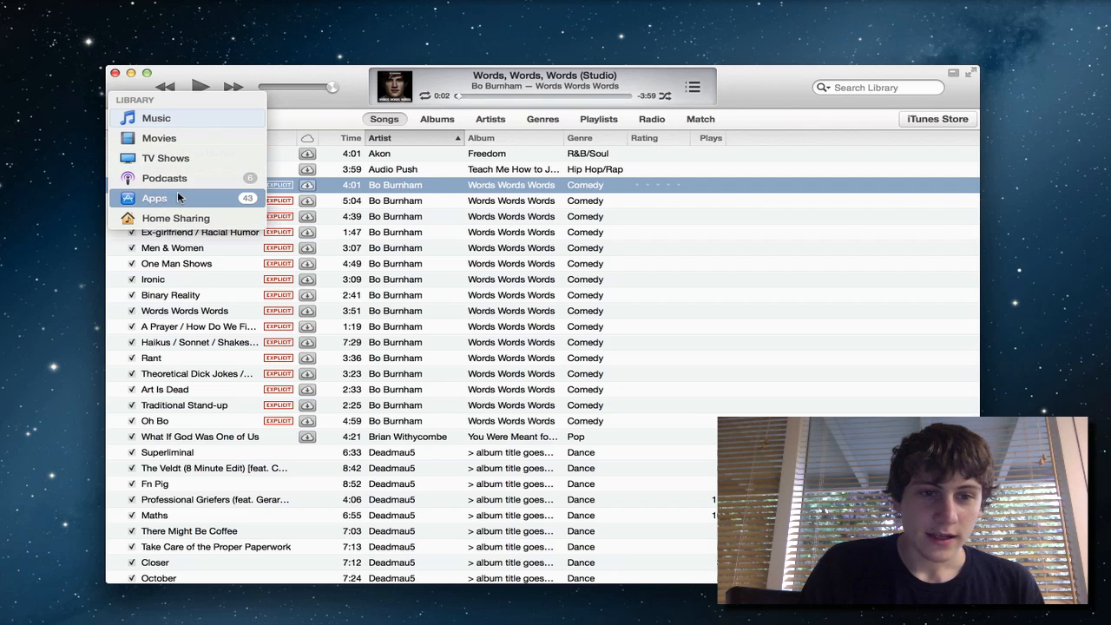
click(153, 198)
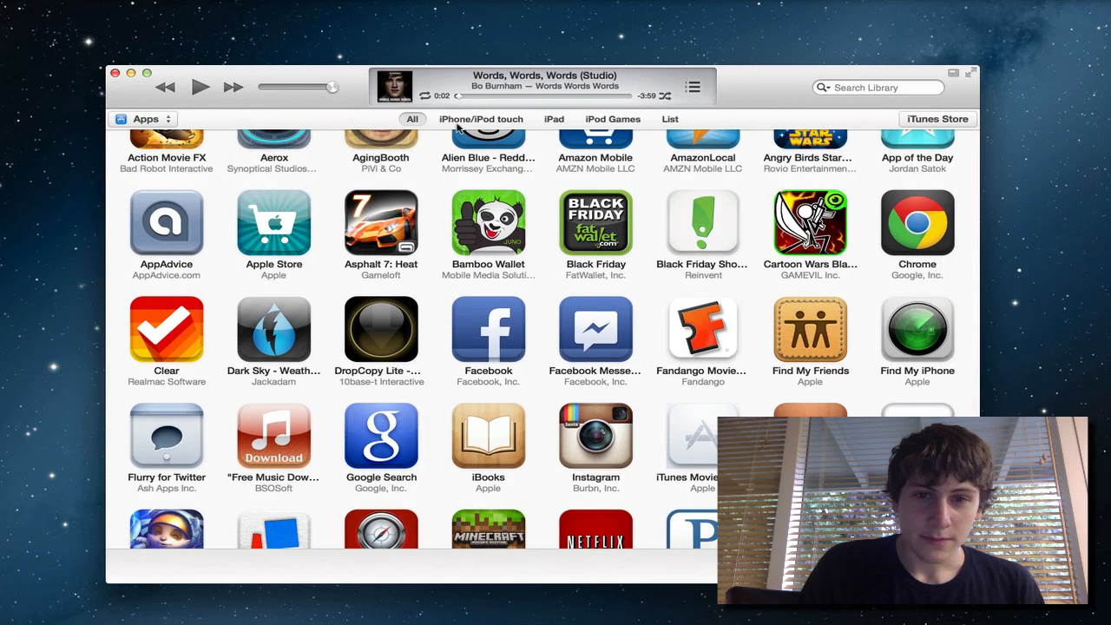
click(611, 118)
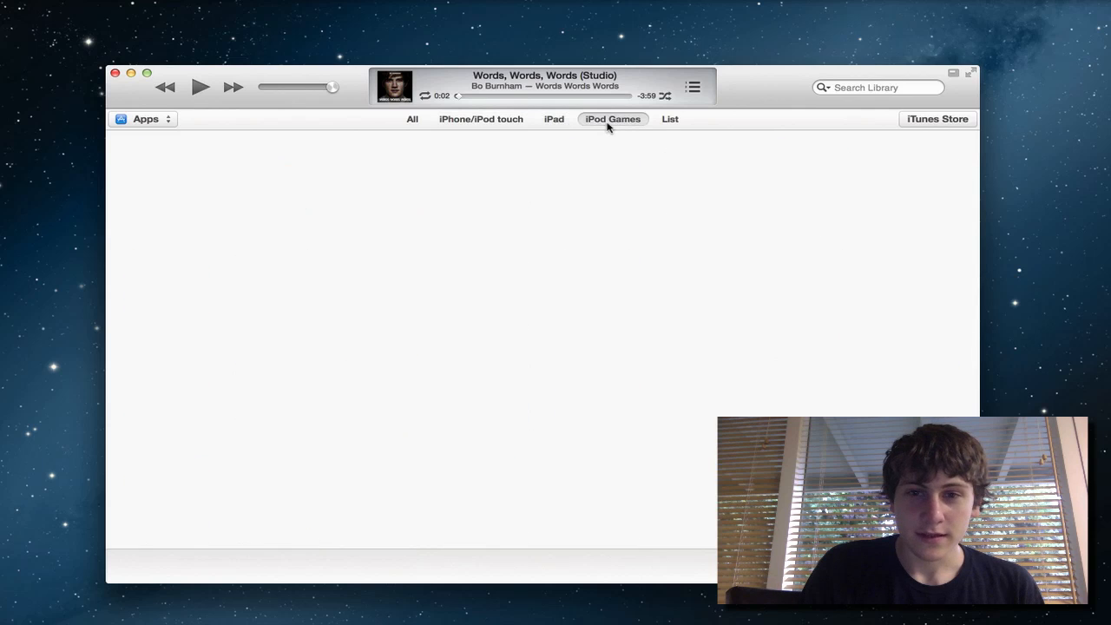
click(411, 118)
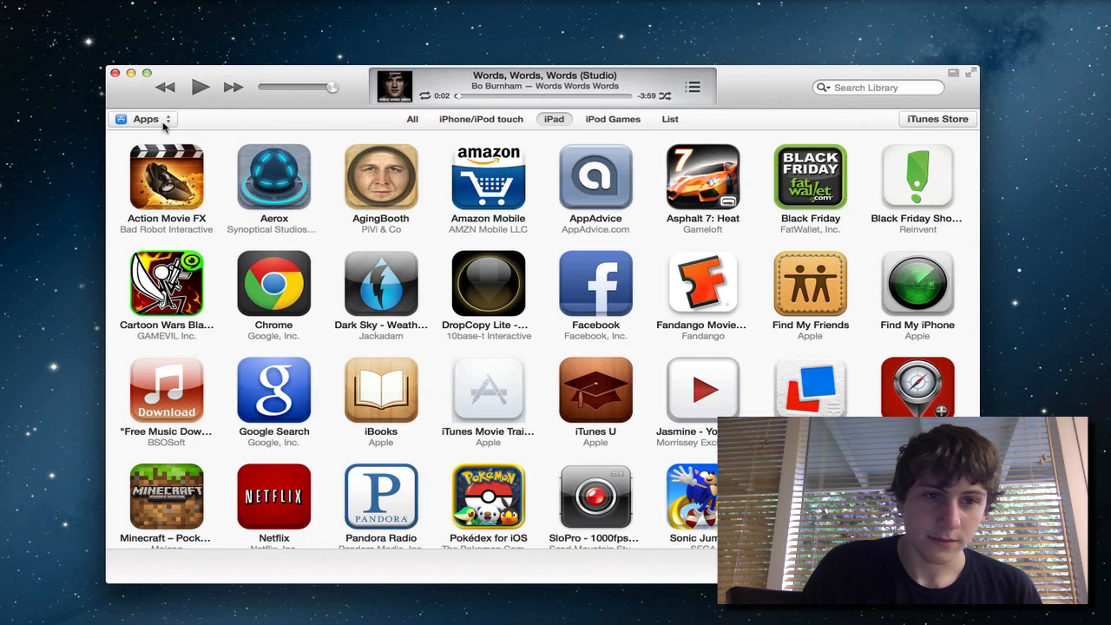
- Visit the TV Shows library, then the empty Movies library
click(146, 119)
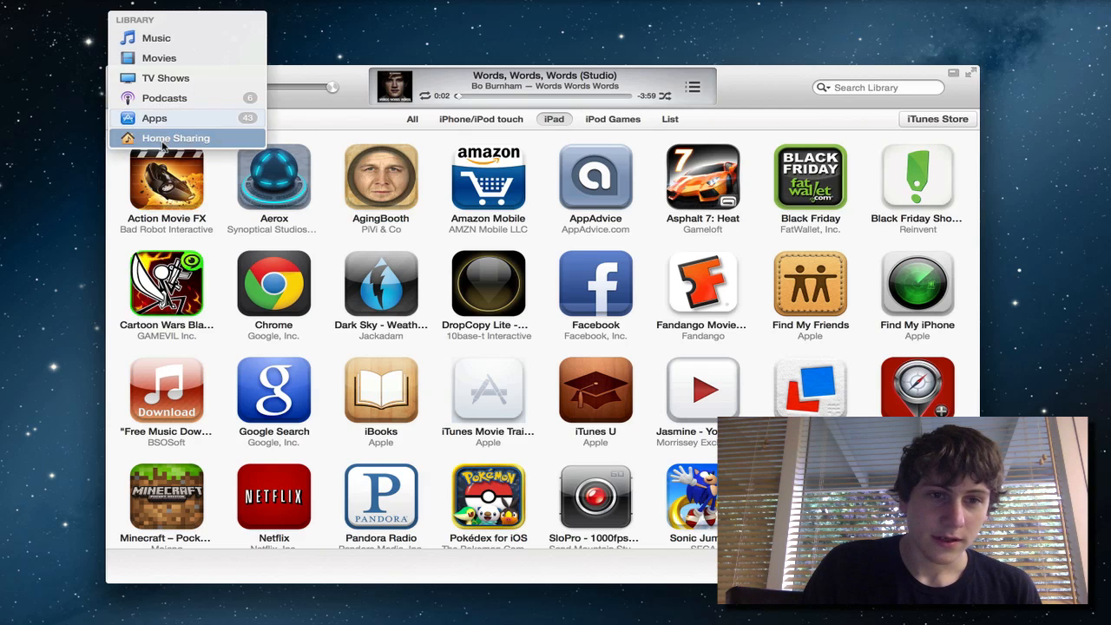
click(161, 78)
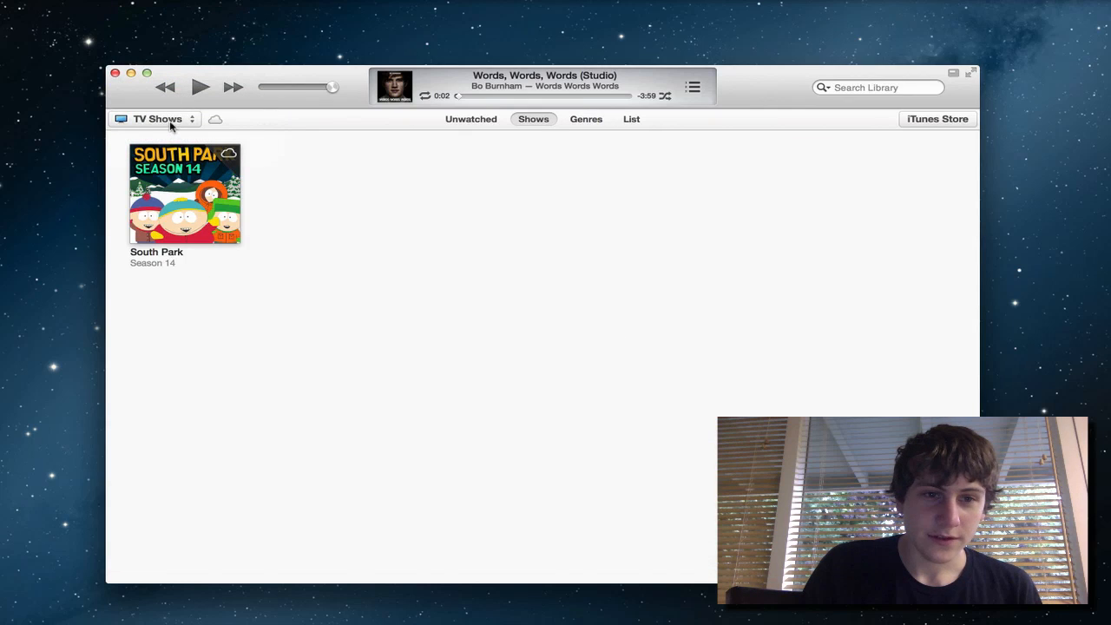
click(167, 118)
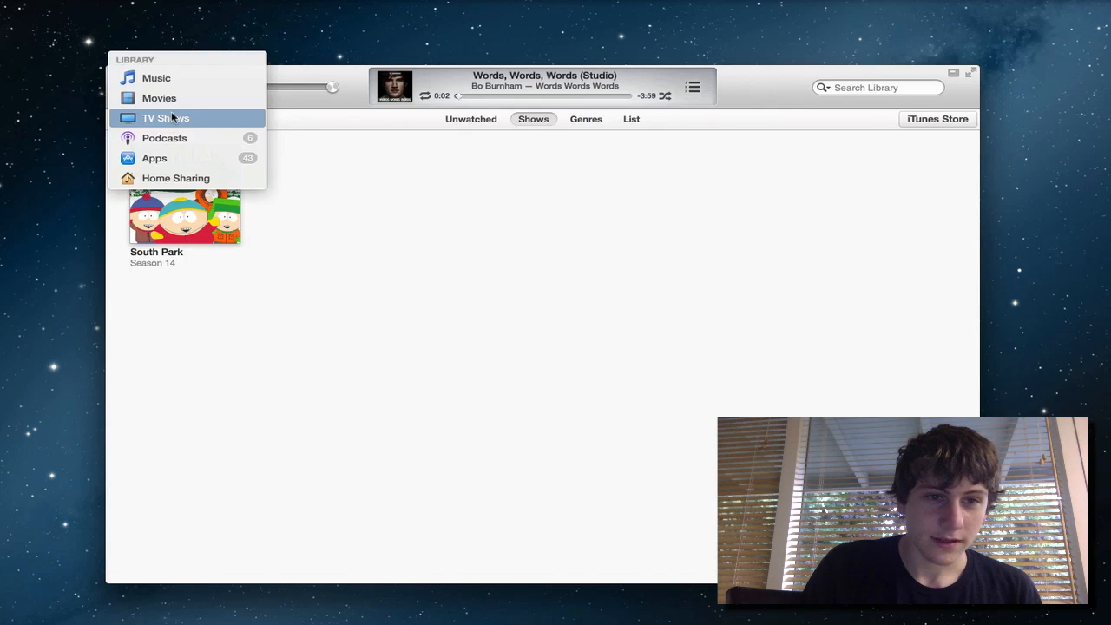
click(160, 98)
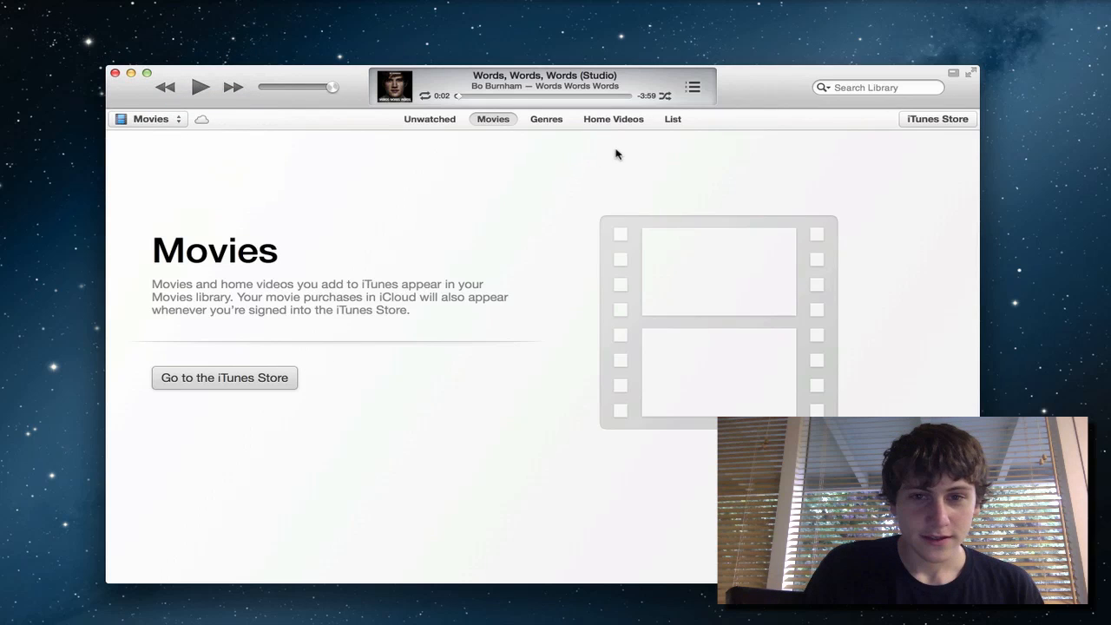
mouse_move(920, 122)
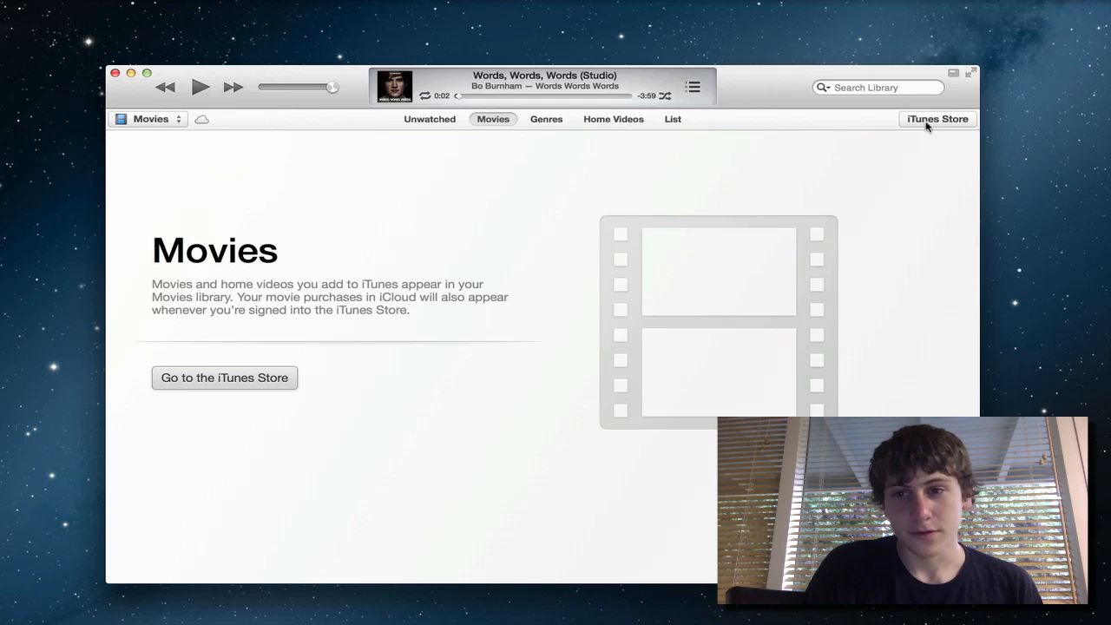
- Browse the iTunes Store's Music front page down through its featured sections
click(938, 118)
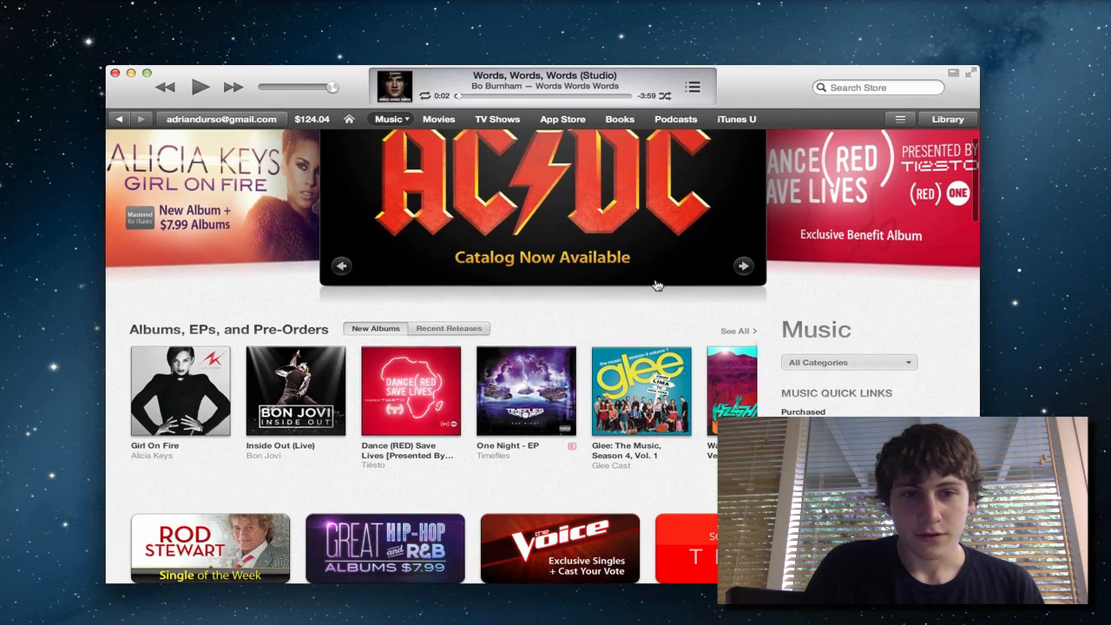
scroll(down, 3)
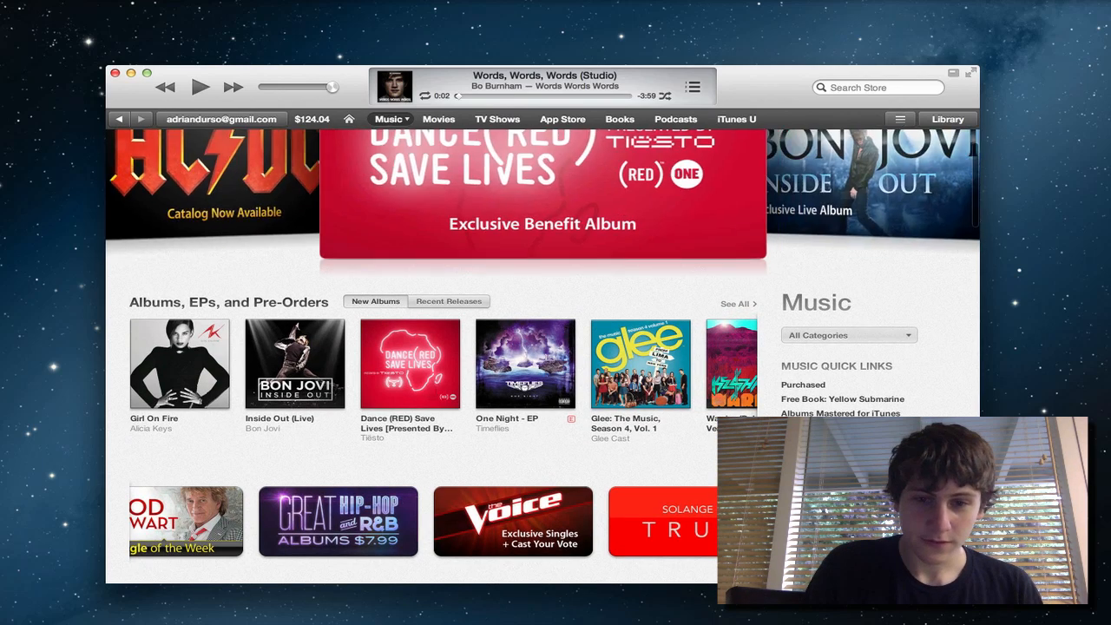
scroll(down, 3)
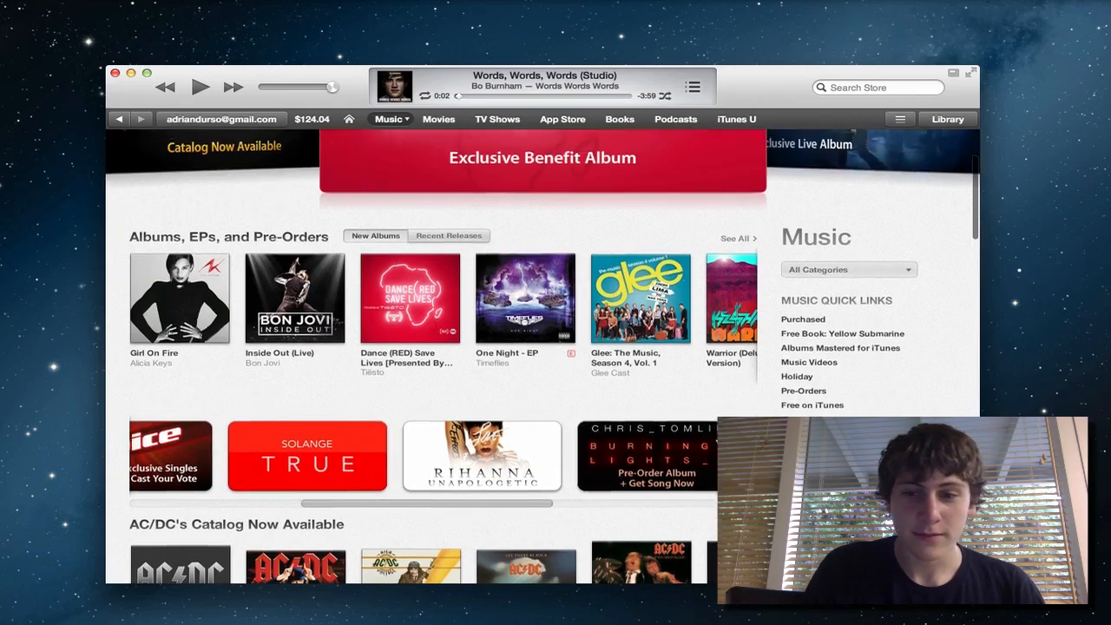
scroll(down, 3)
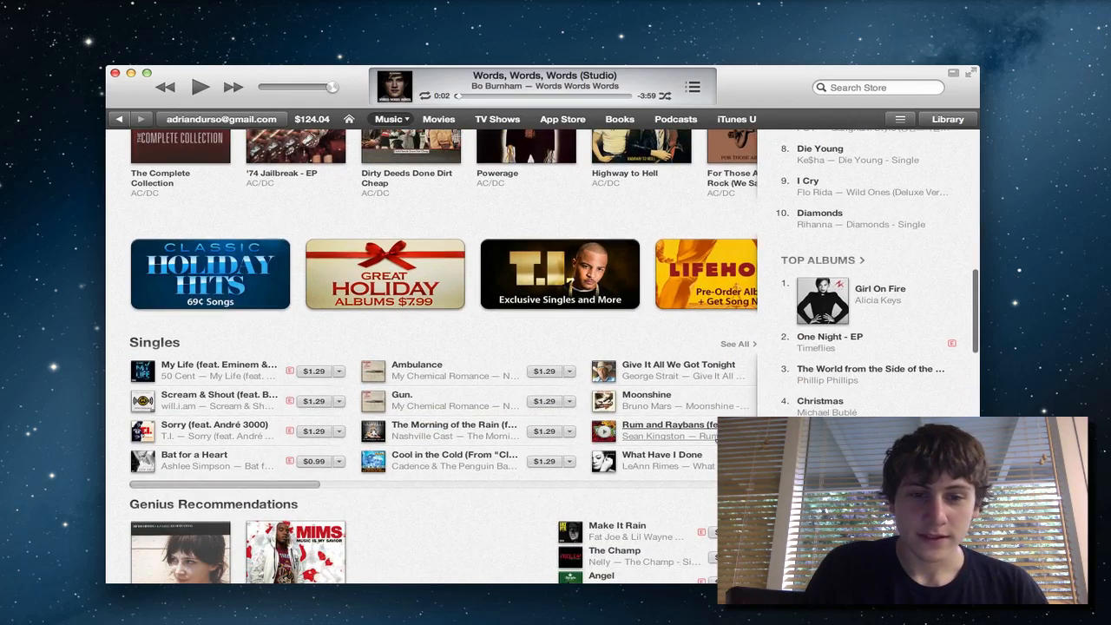
scroll(down, 3)
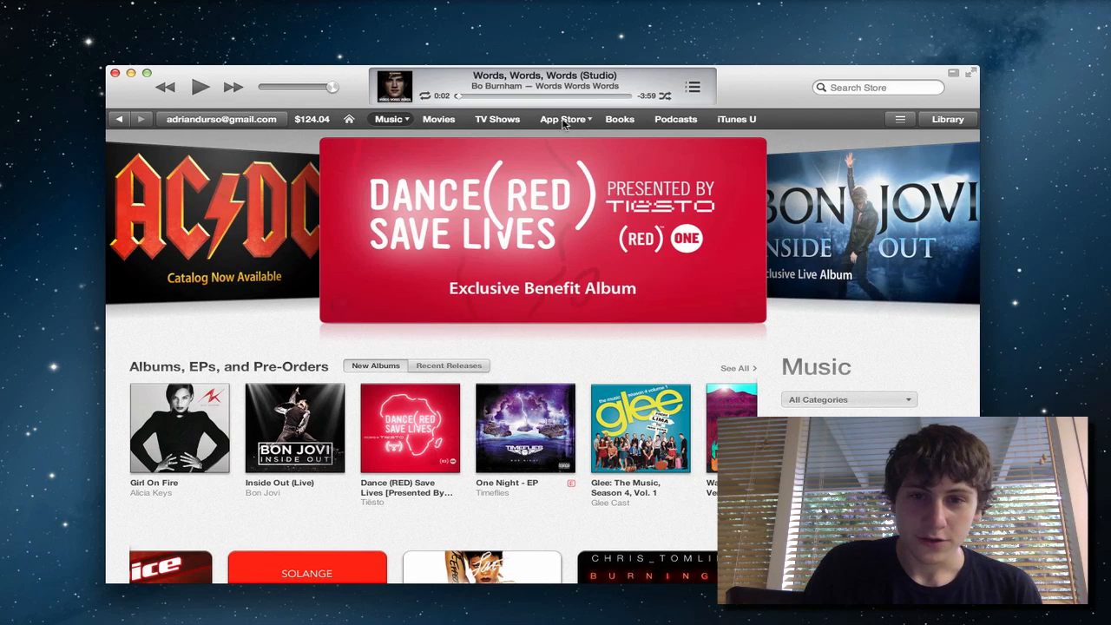
click(559, 118)
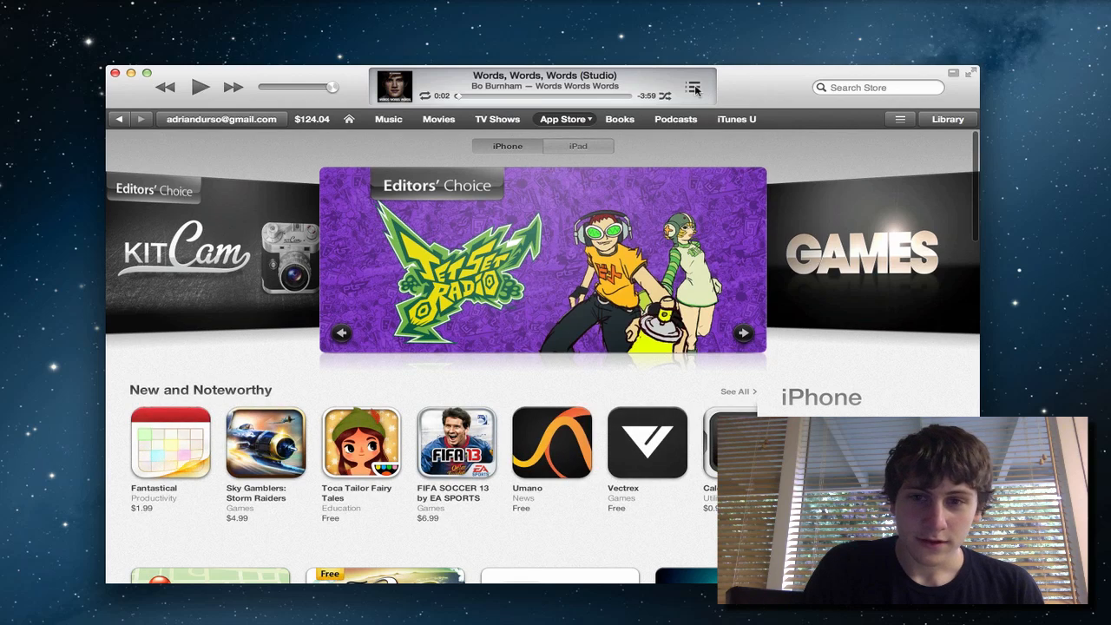
- Show the Top Paid iPhone Apps chart and scroll past app number 40
click(694, 87)
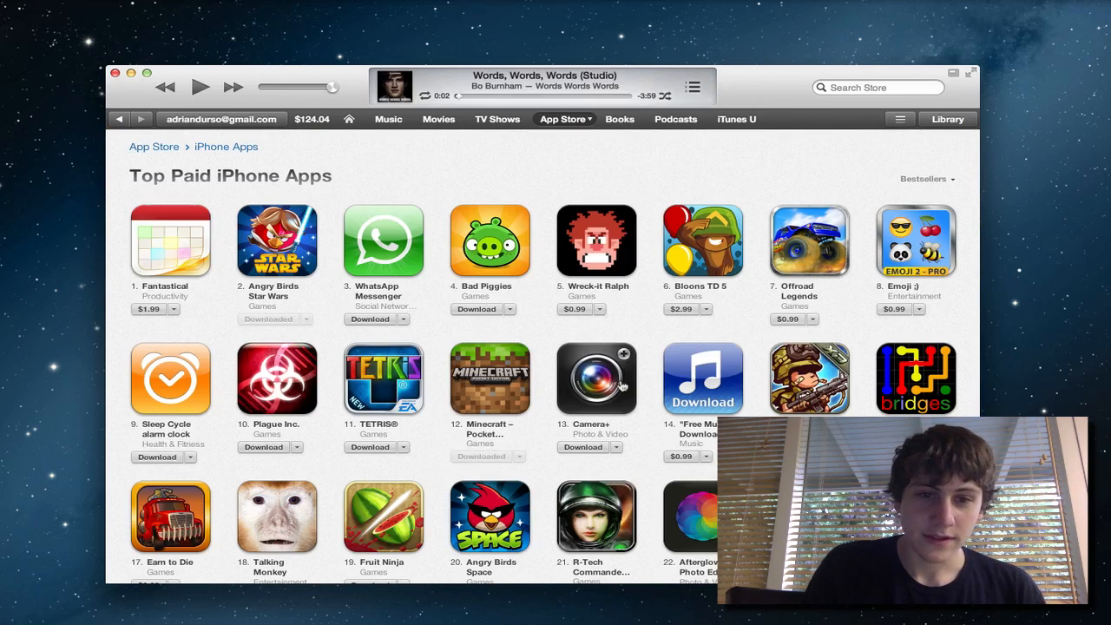
mouse_move(533, 375)
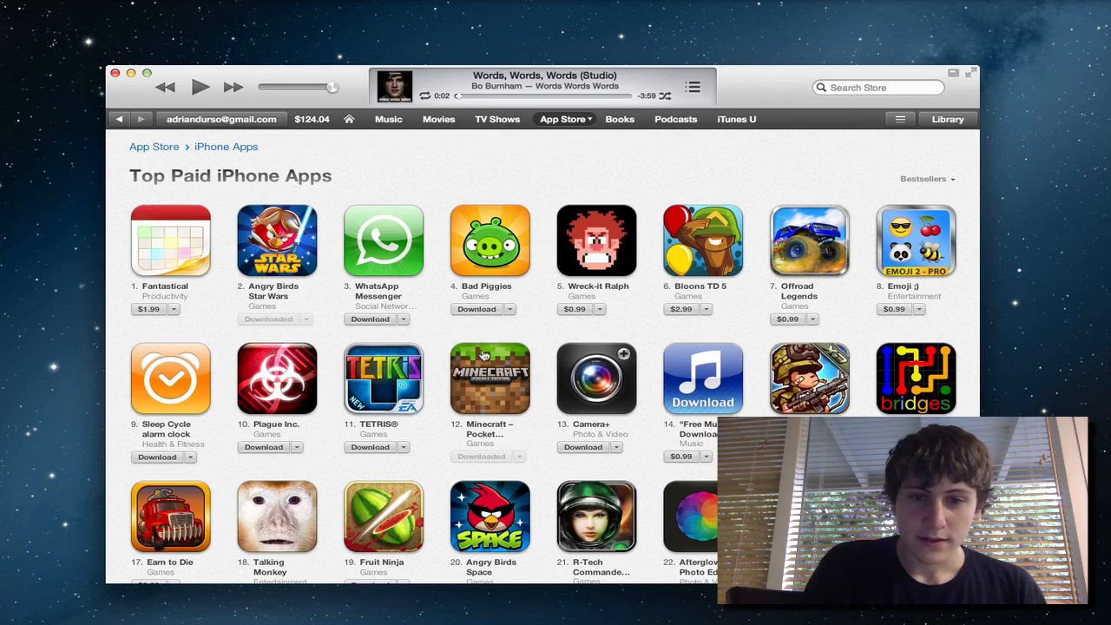
scroll(down, 3)
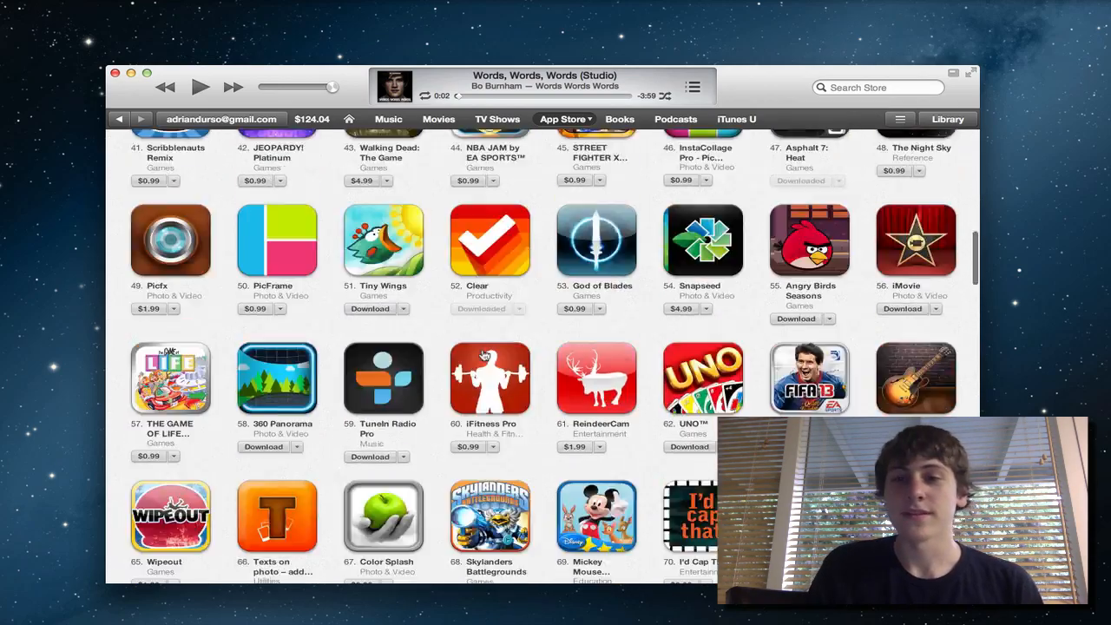